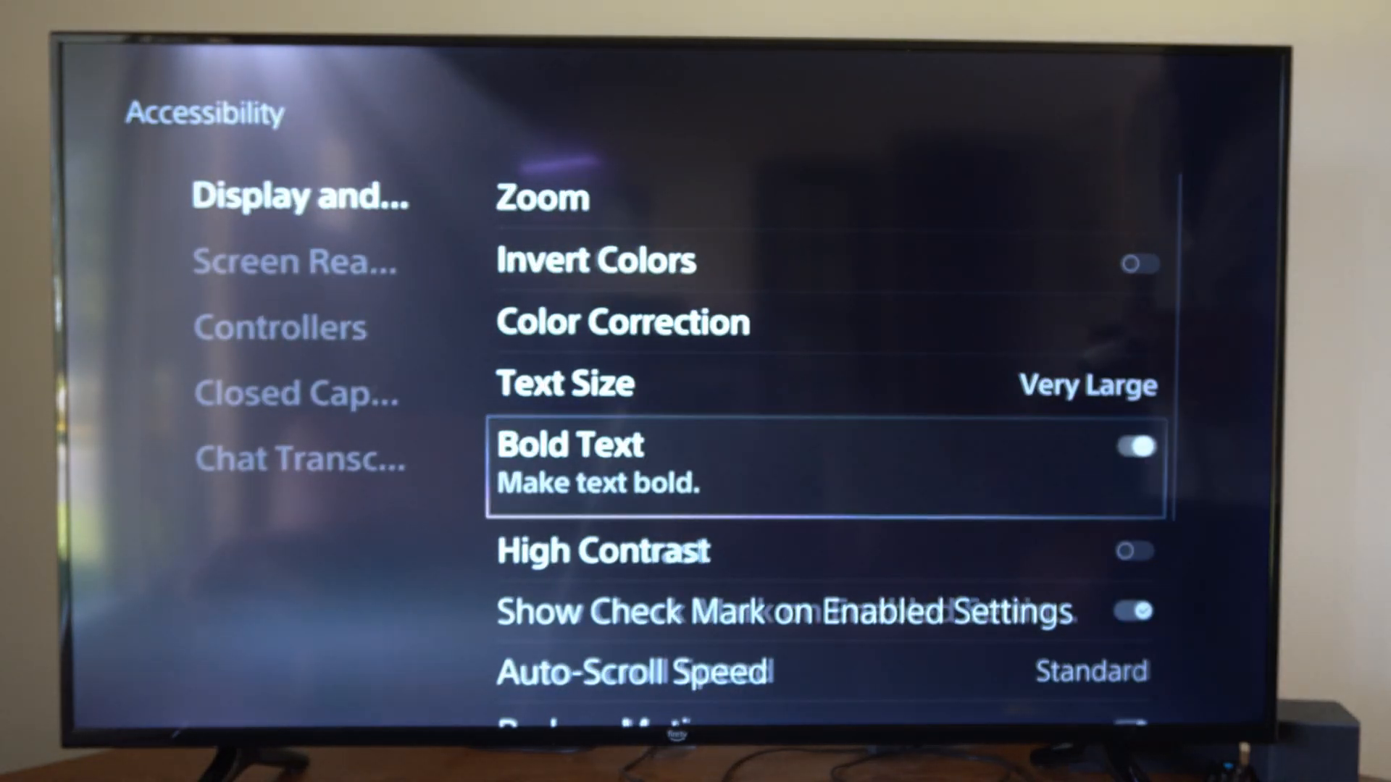
Reduce Text Size from Very Large to Standard in the Accessibility quick menu.
scroll("down", 3)
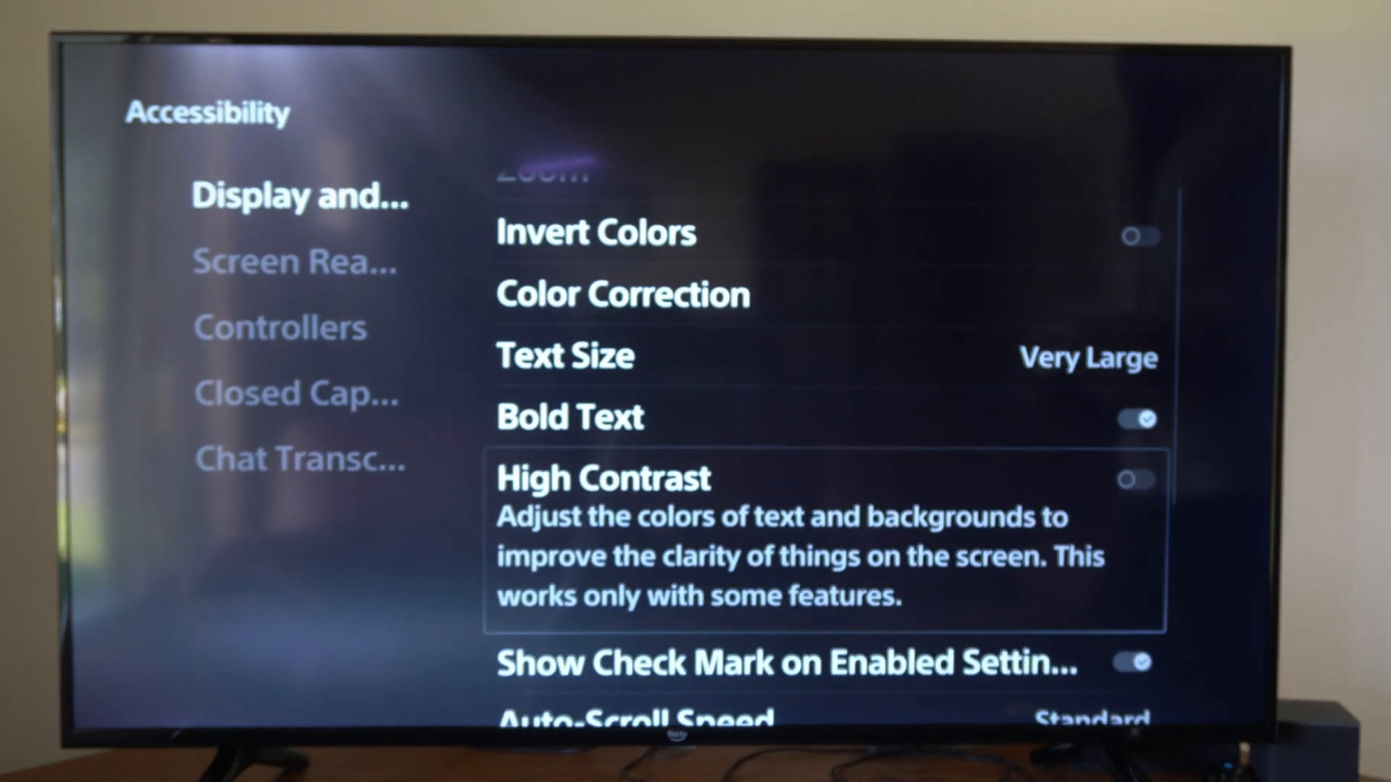
left_click(1137, 479)
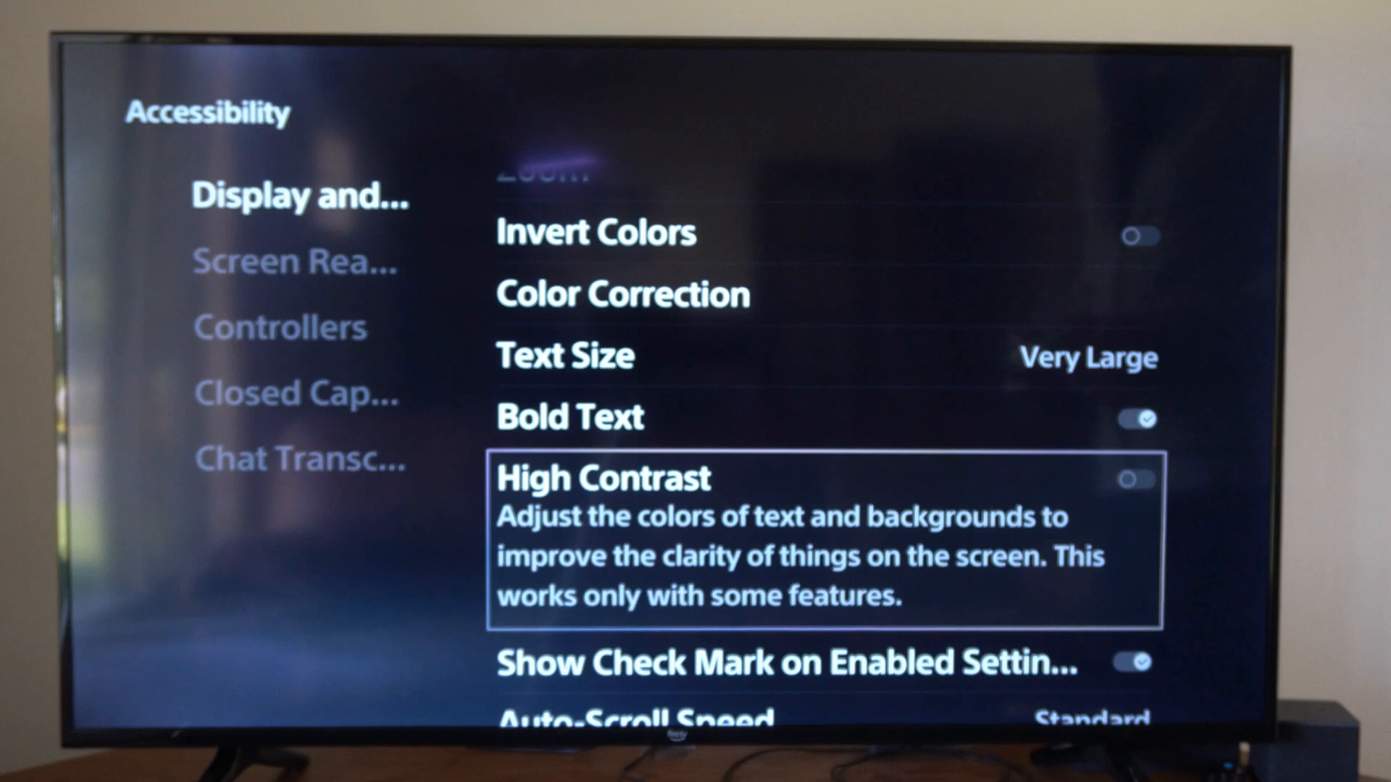
scroll("down", 3)
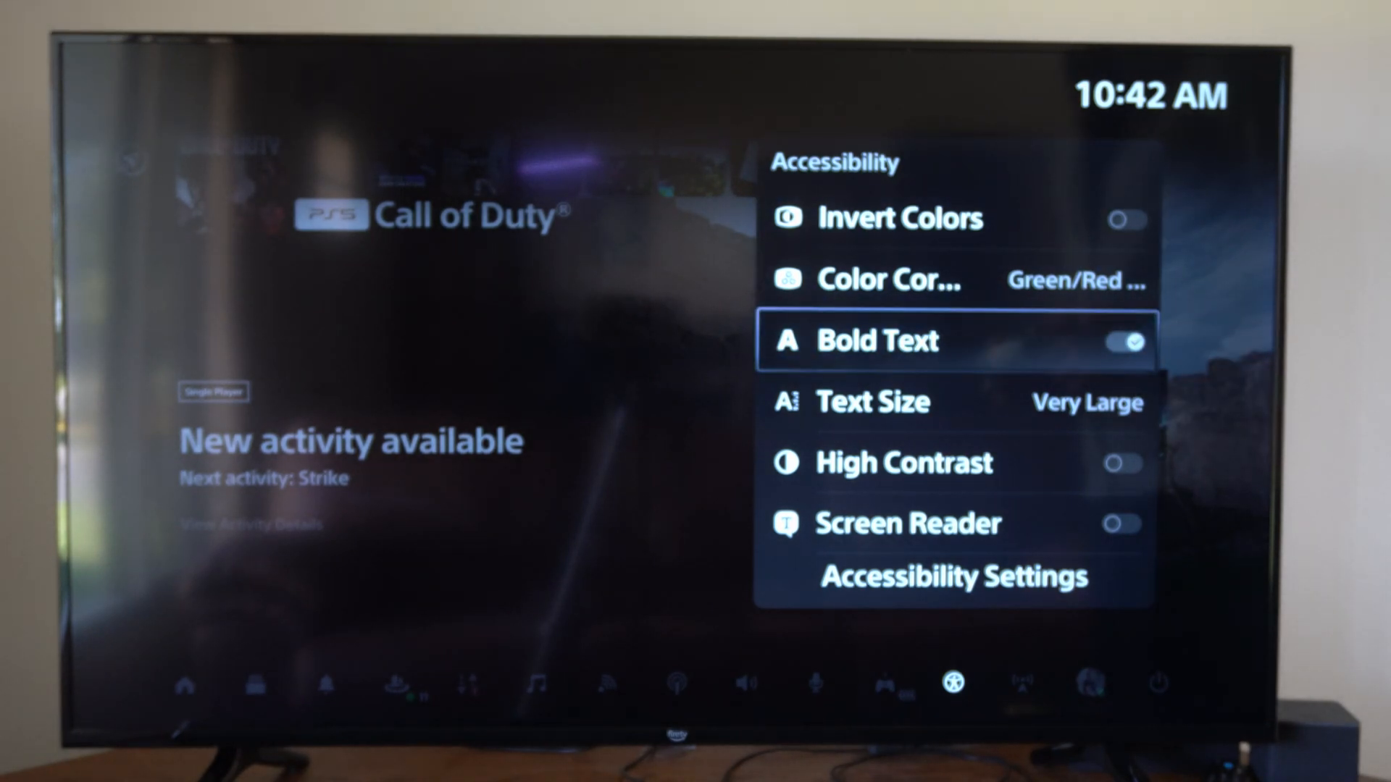
left_click(873, 402)
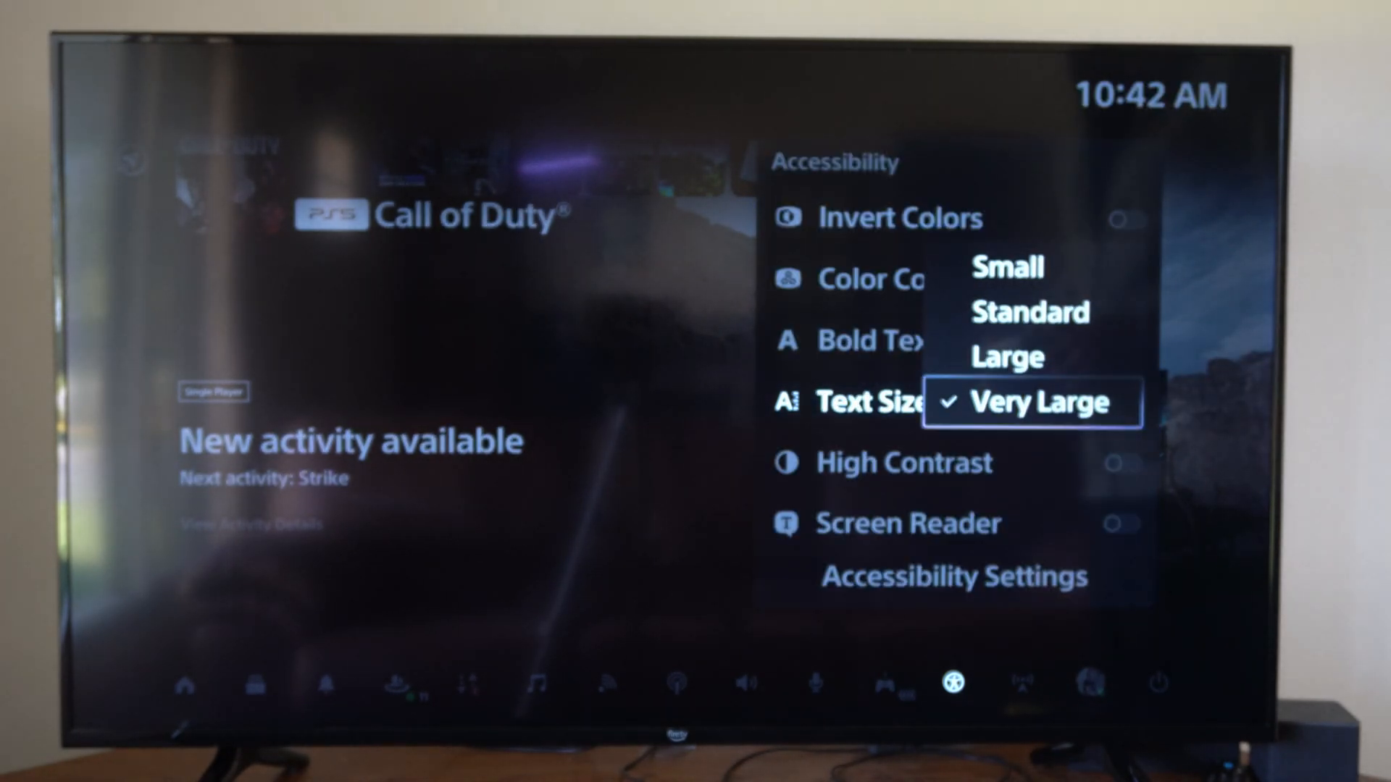
left_click(1028, 311)
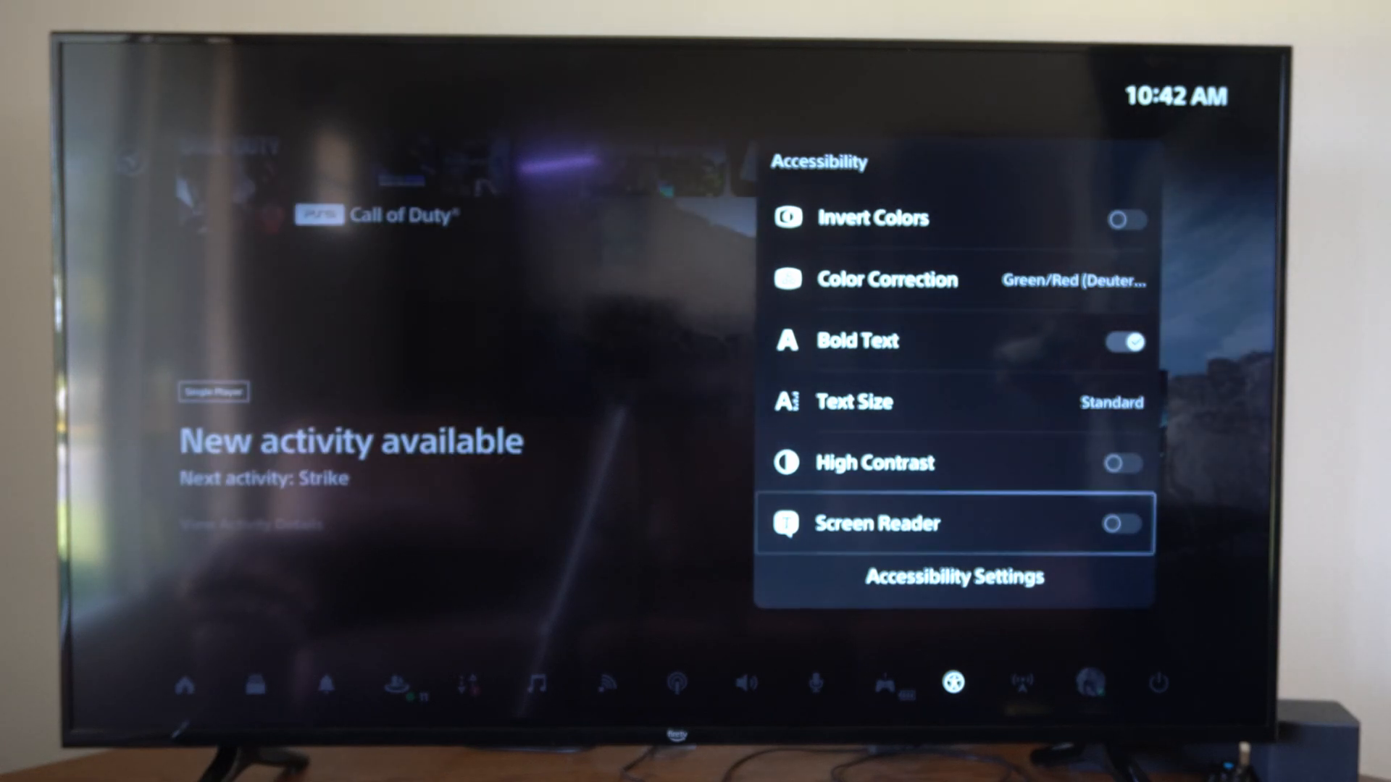
Switch Invert Colors on and open the Color Correction filter list.
left_click(1126, 219)
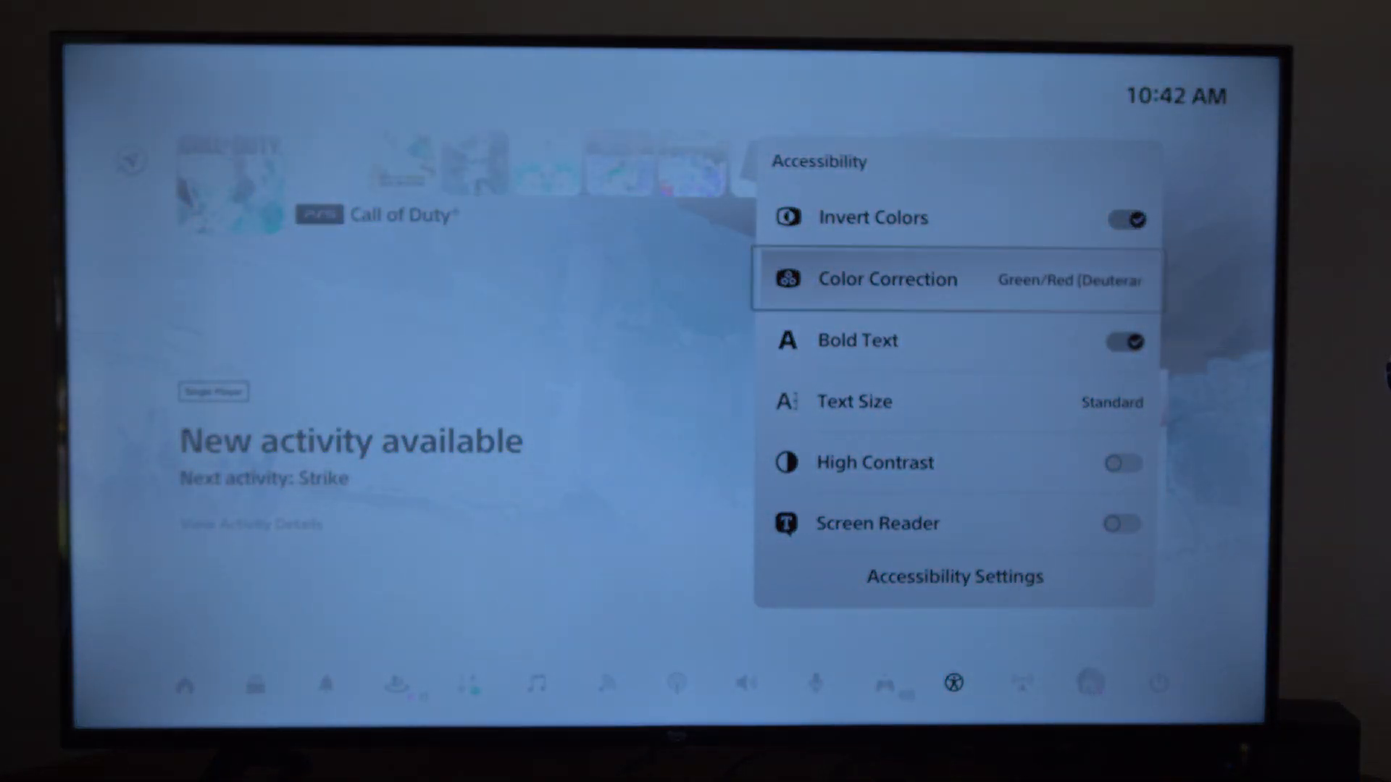
left_click(886, 280)
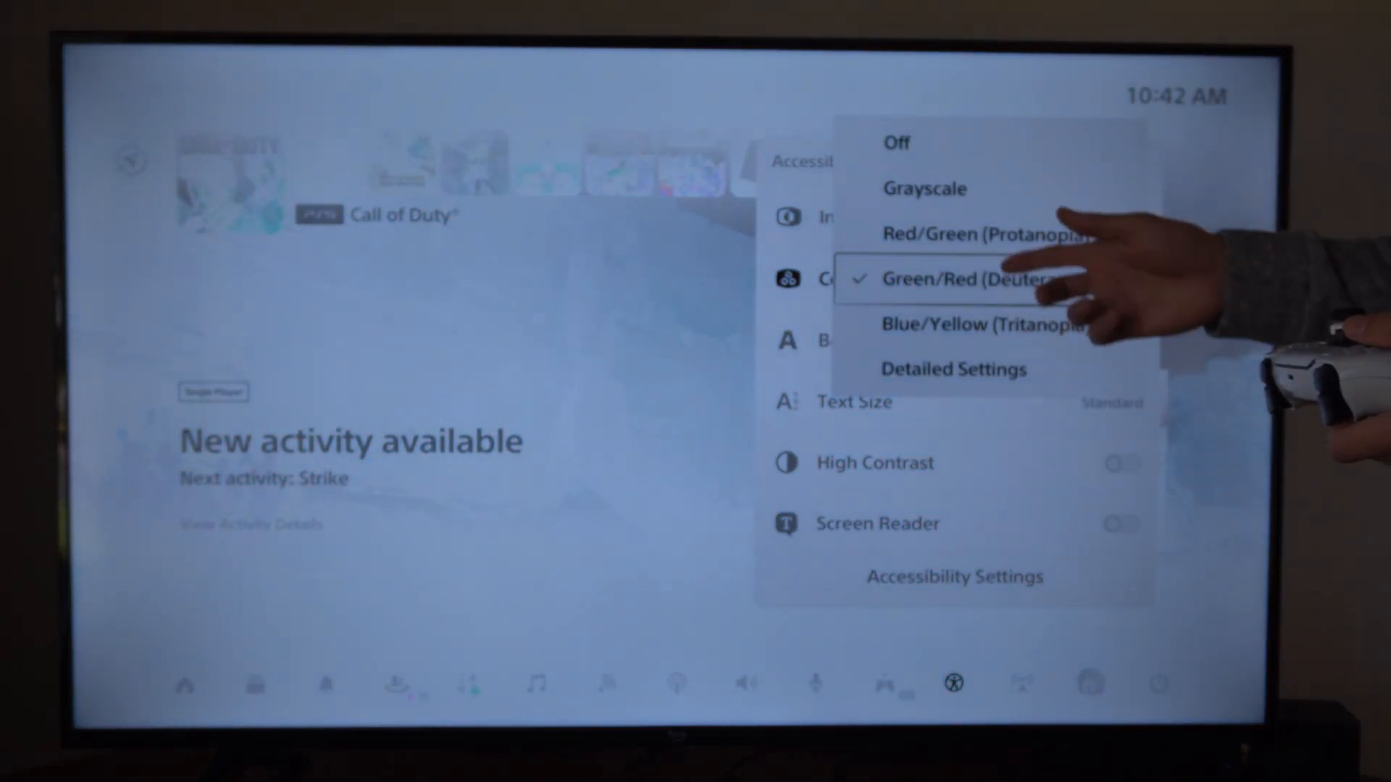